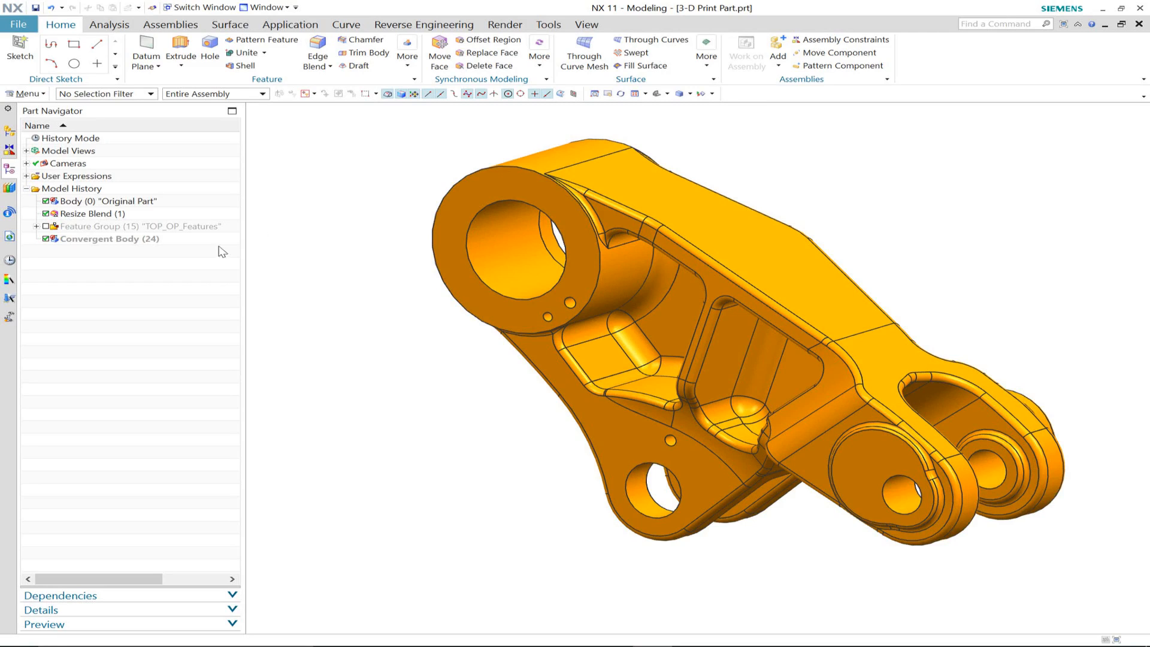
Make the Convergent Body the current feature, show it on its own, and inspect it
right_click(102, 239)
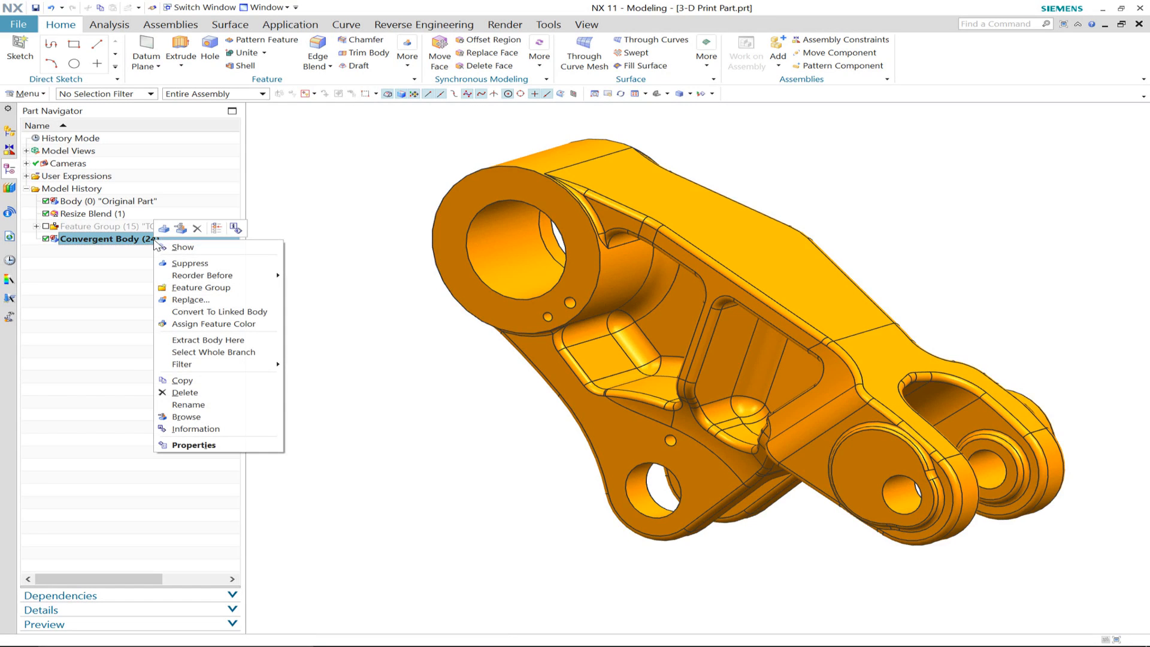
click(183, 247)
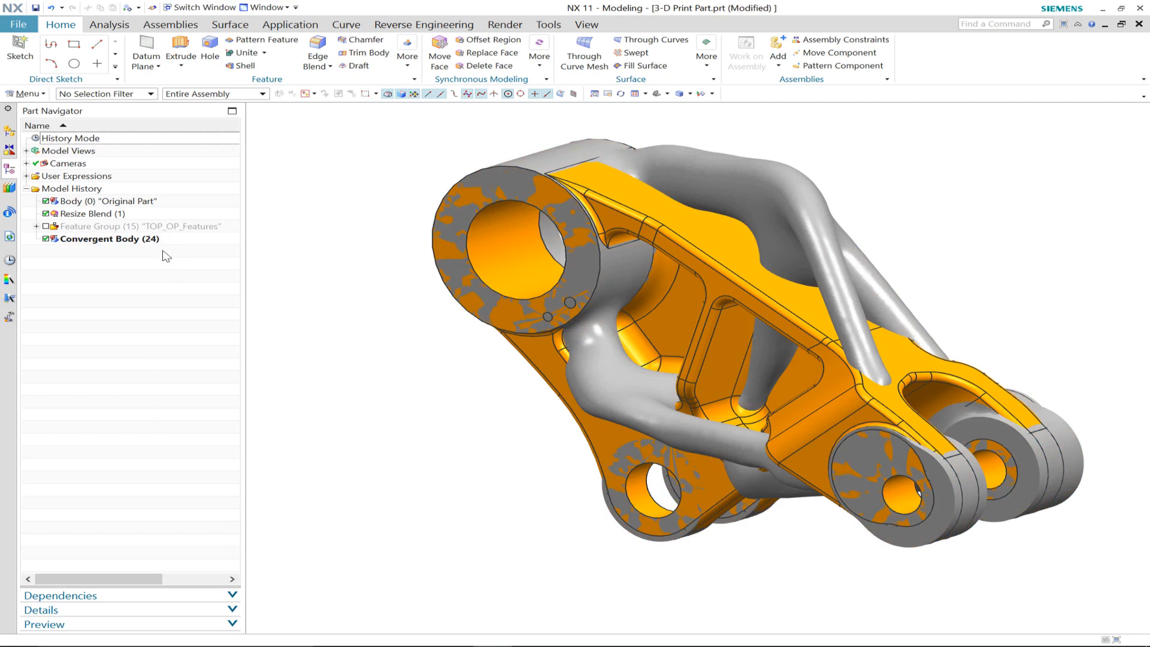
click(94, 201)
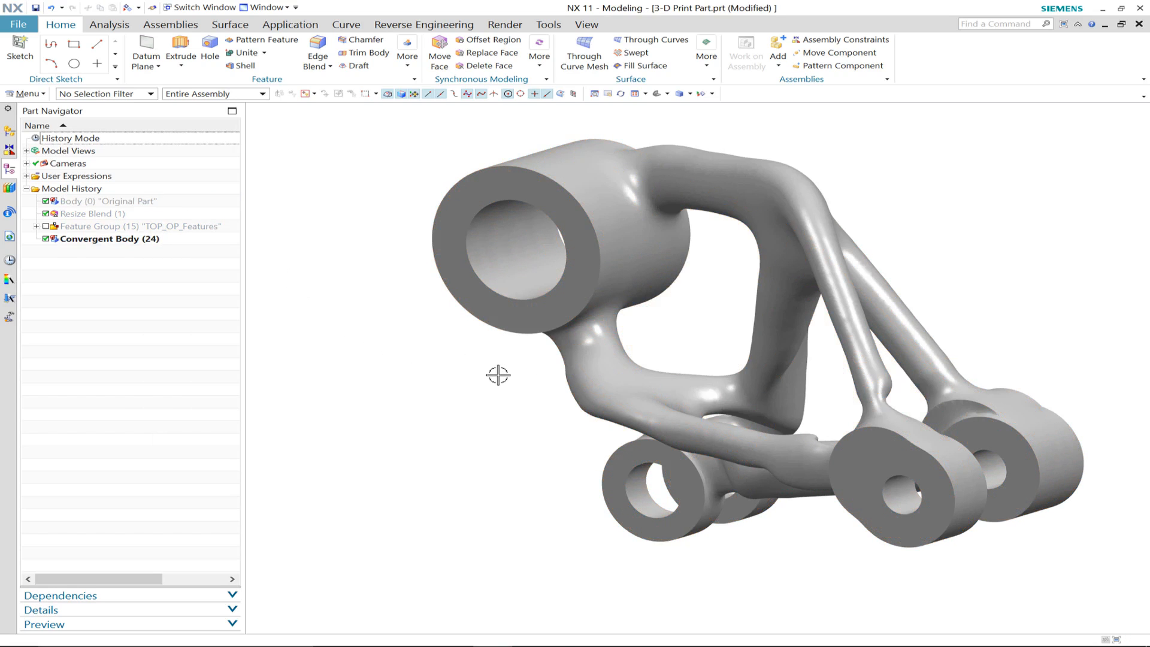
drag(497, 375, 472, 381)
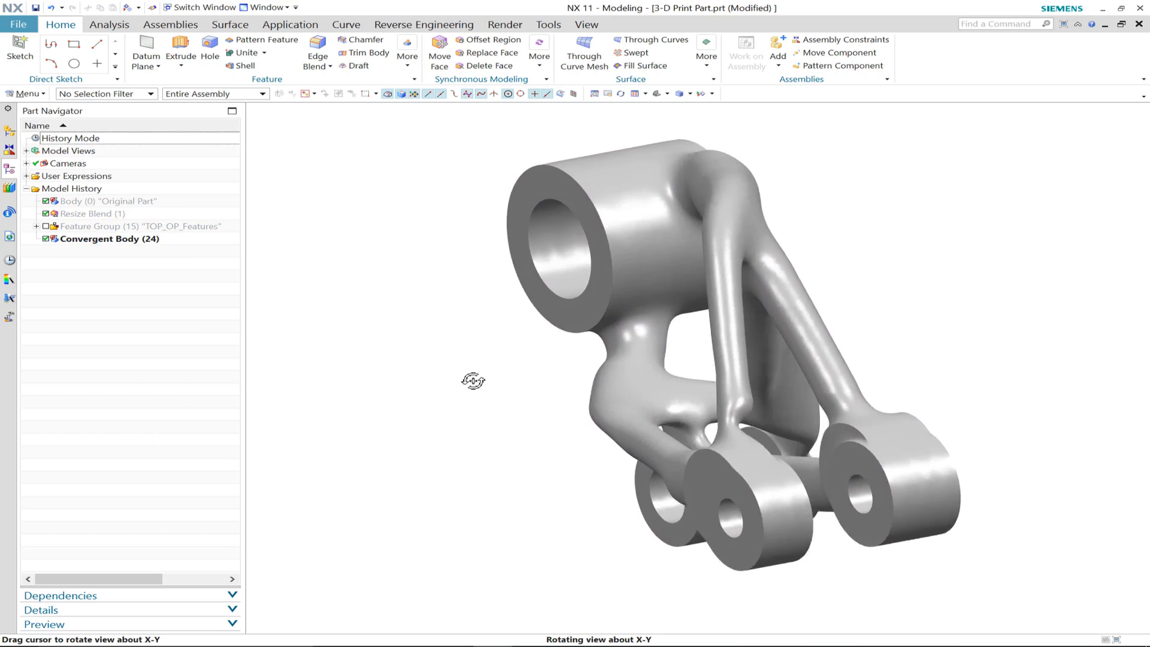
drag(473, 380, 454, 366)
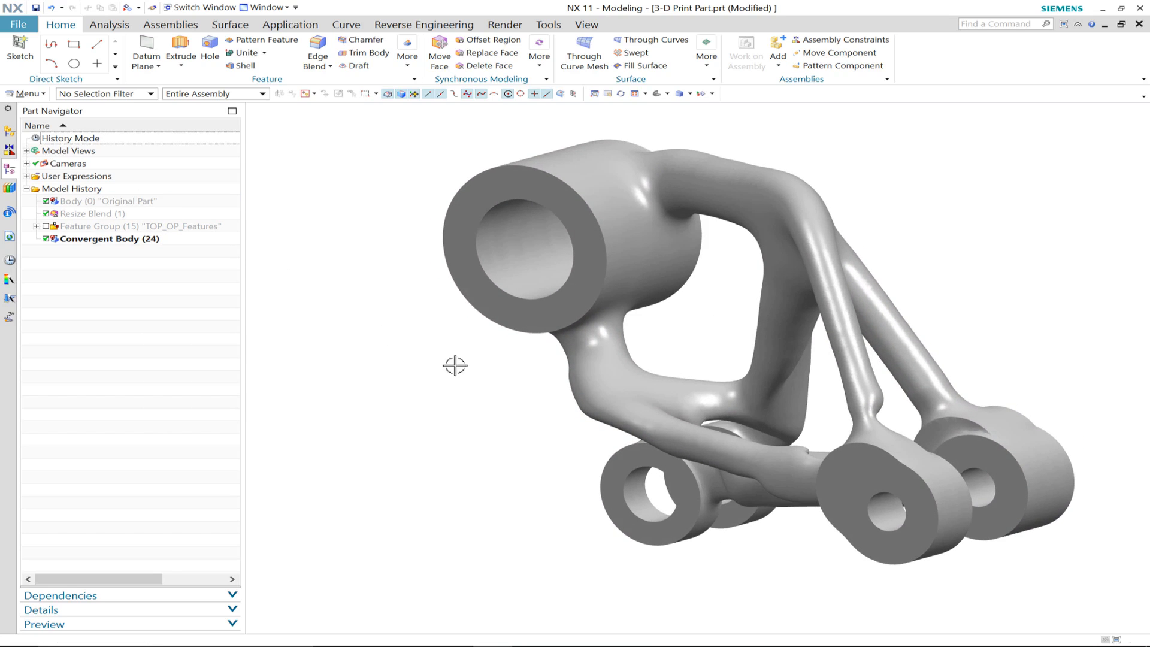
mouse_move(175, 242)
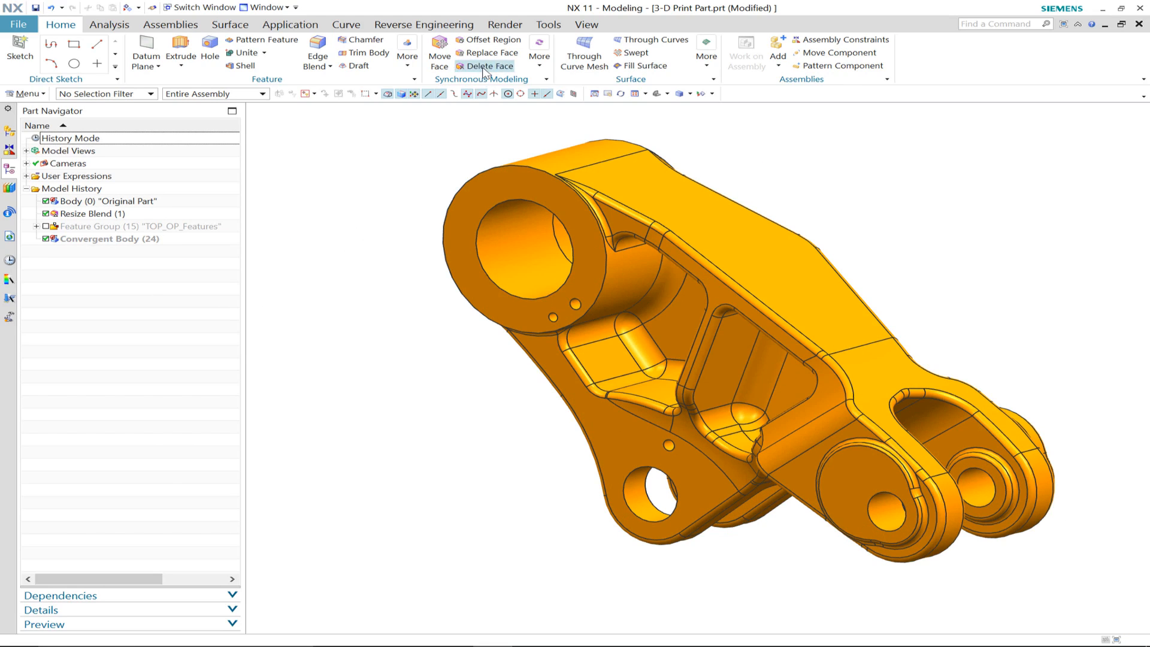
Delete the original part's faces using the Boss or Pocket Faces rule, keeping the hole cylinders
click(490, 66)
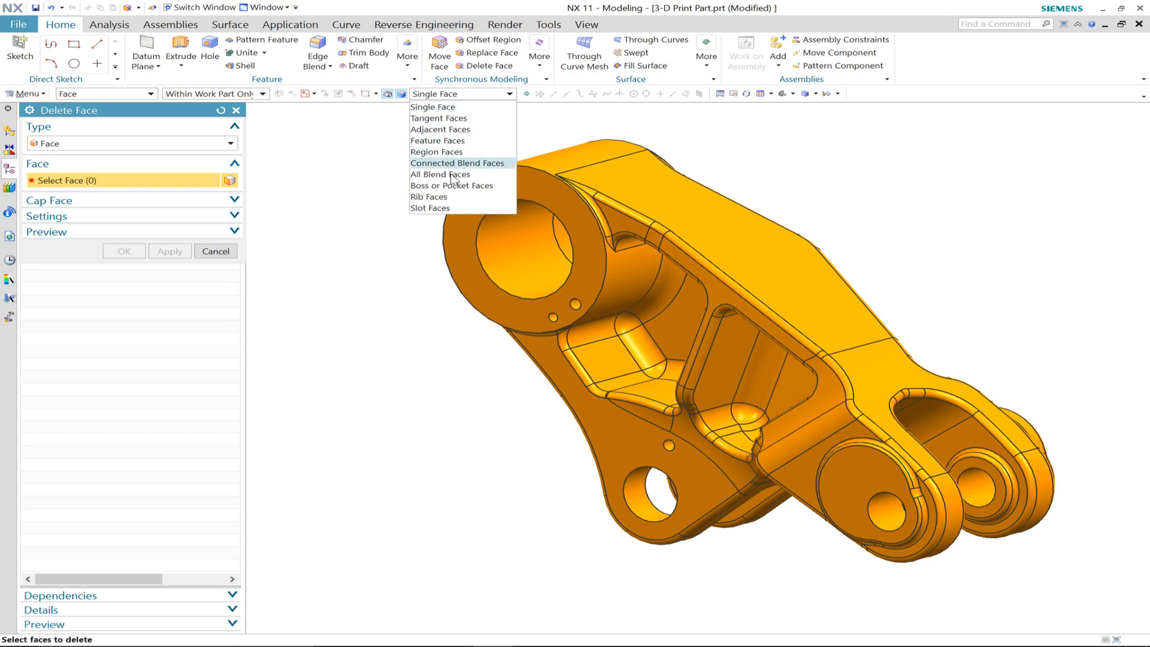
click(451, 186)
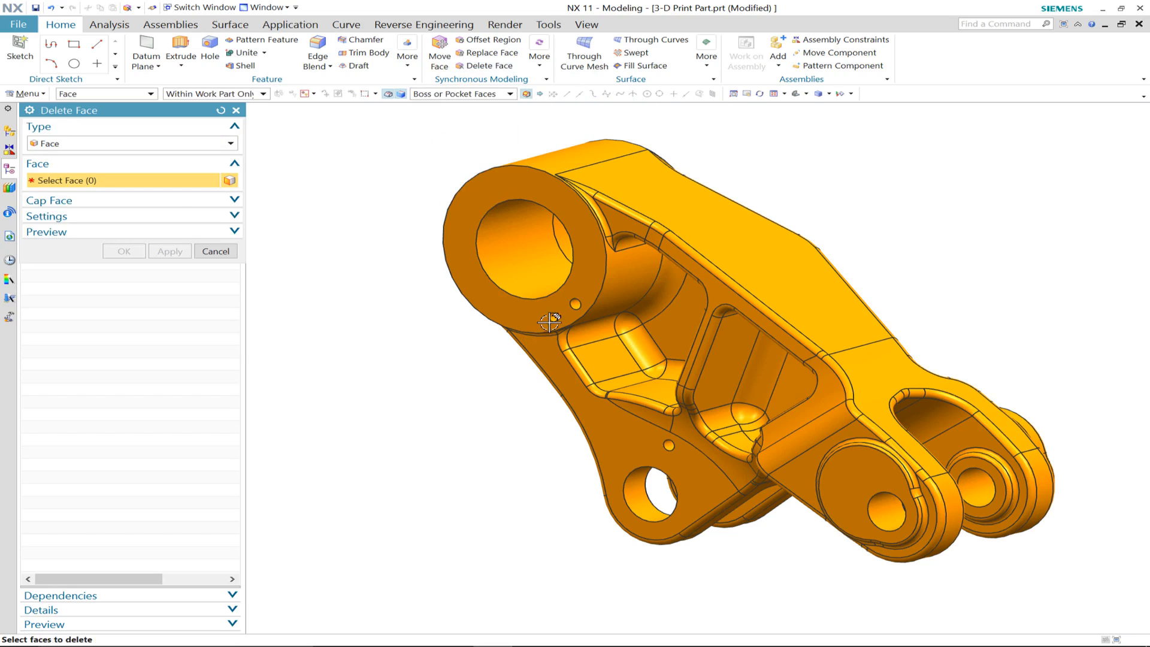
click(575, 312)
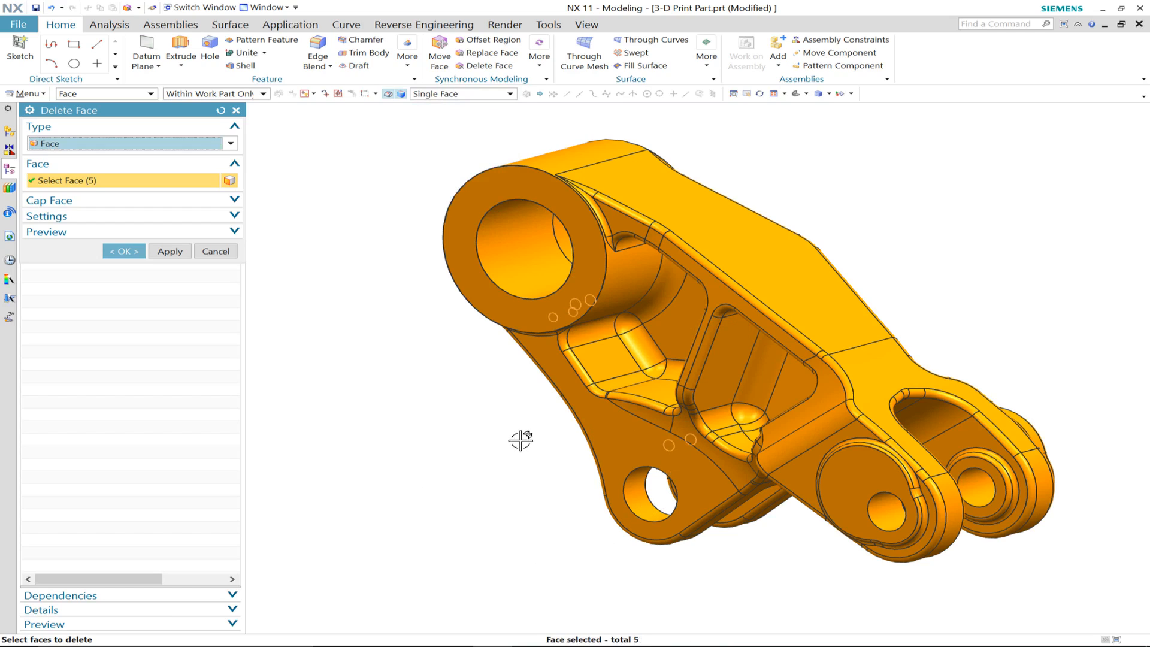
mouse_move(339, 129)
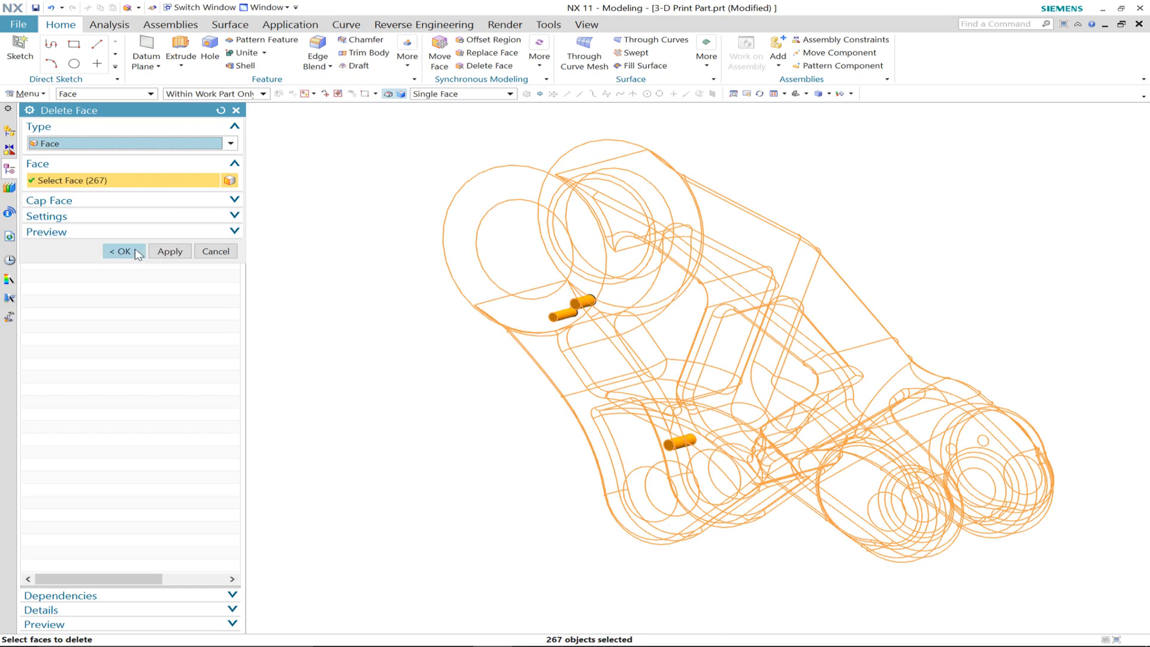
click(123, 251)
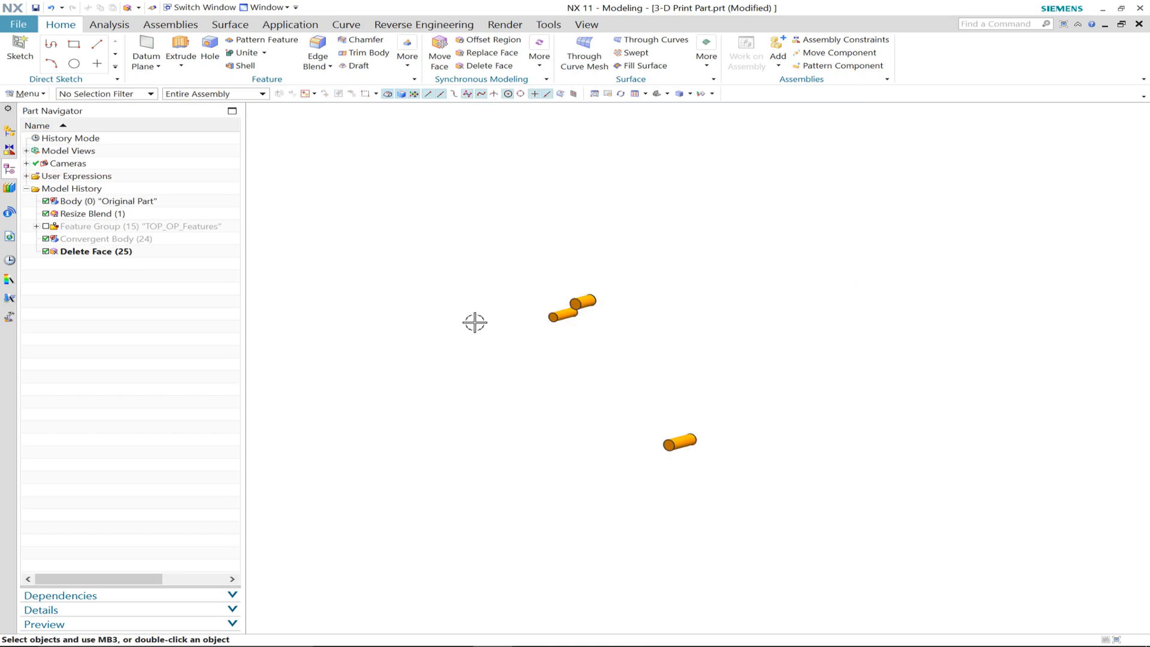
Extend the three cylinders' end faces by 30 mm with Move Face
drag(475, 323, 424, 311)
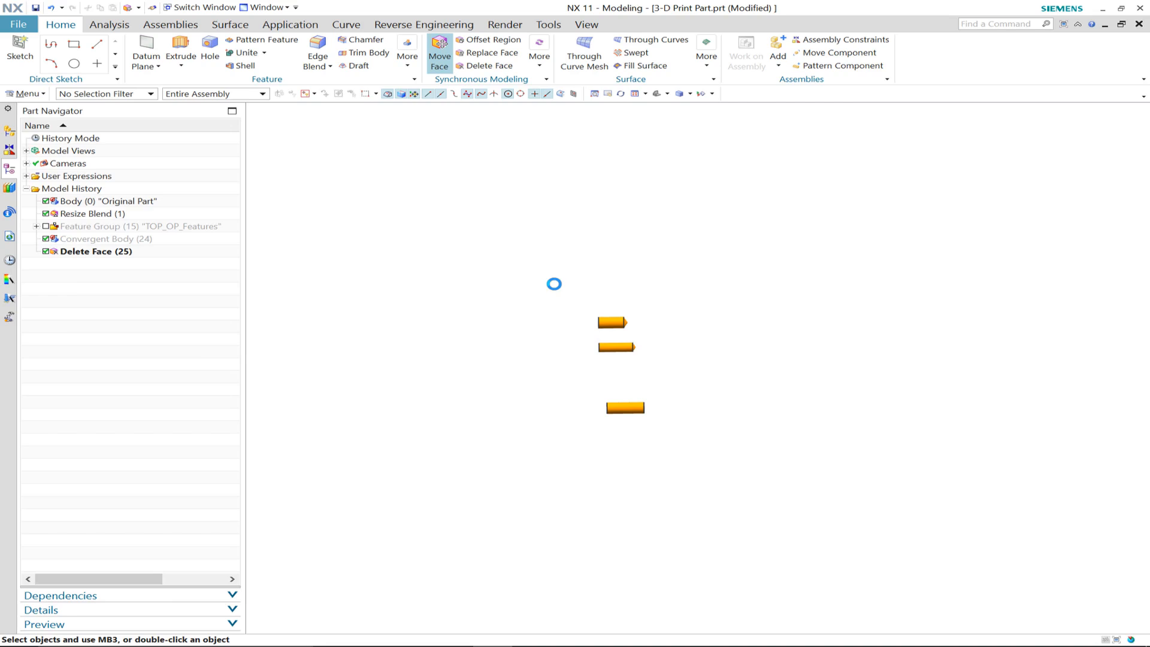
click(441, 49)
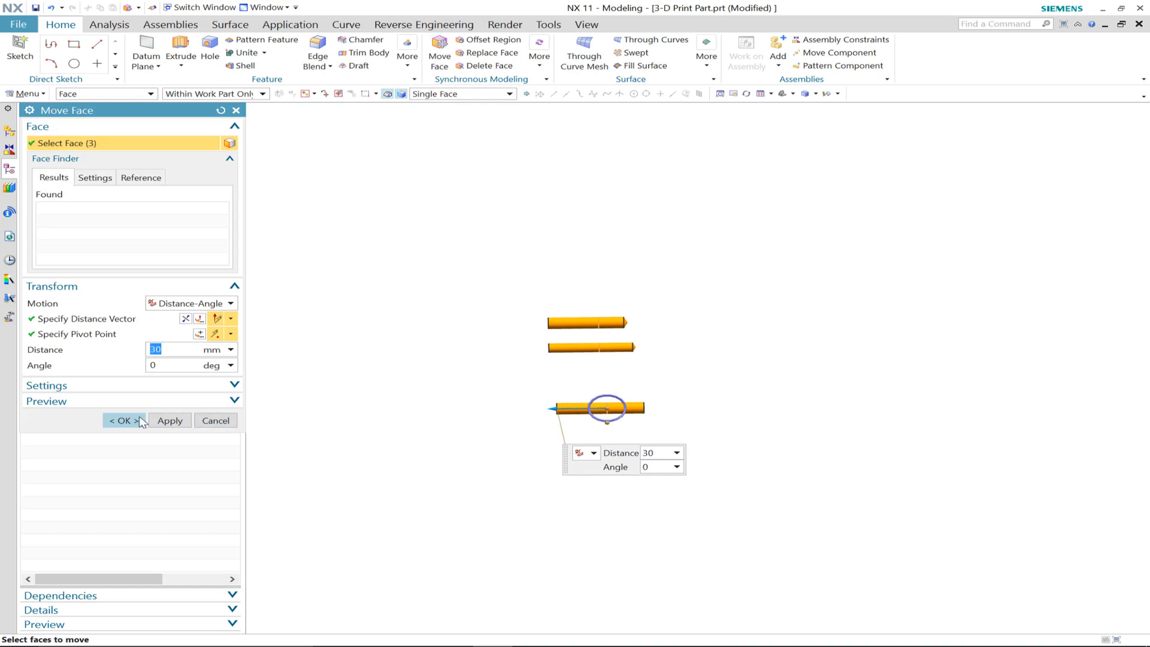
click(124, 421)
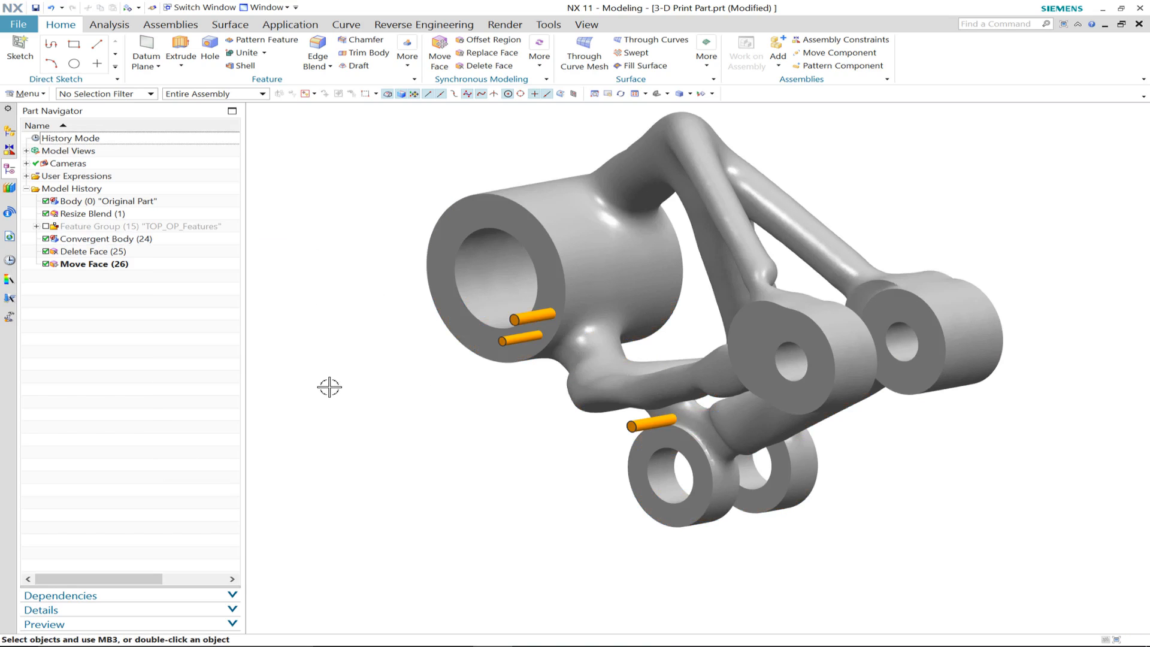
Subtract the three cylinders from the convergent body
click(263, 53)
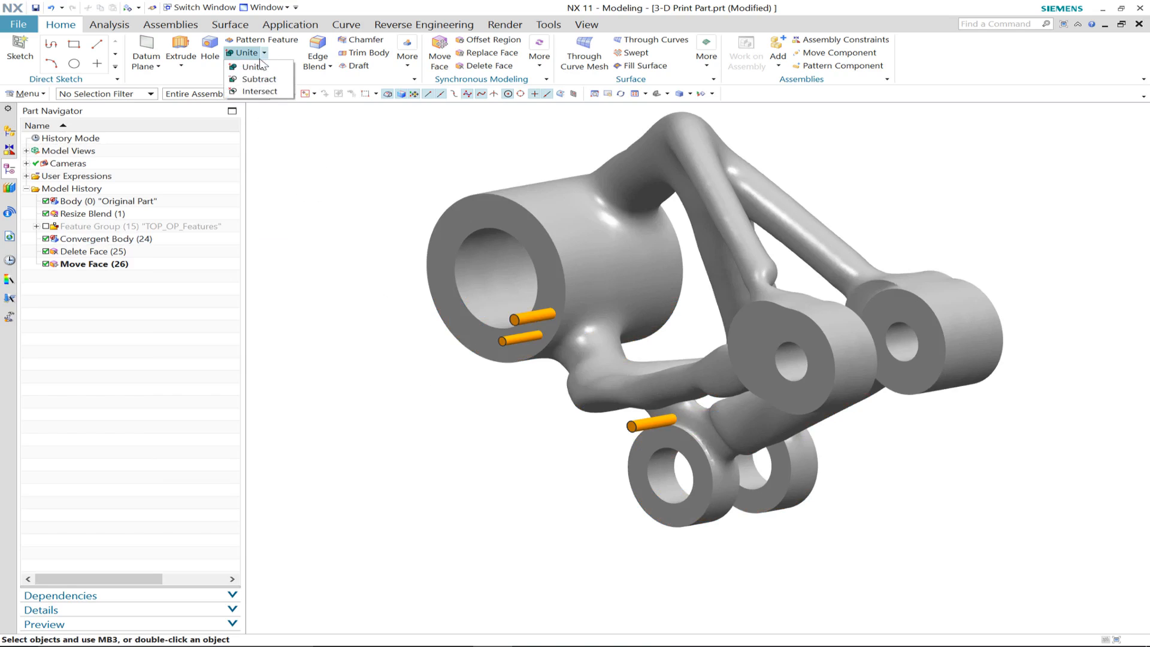
click(253, 79)
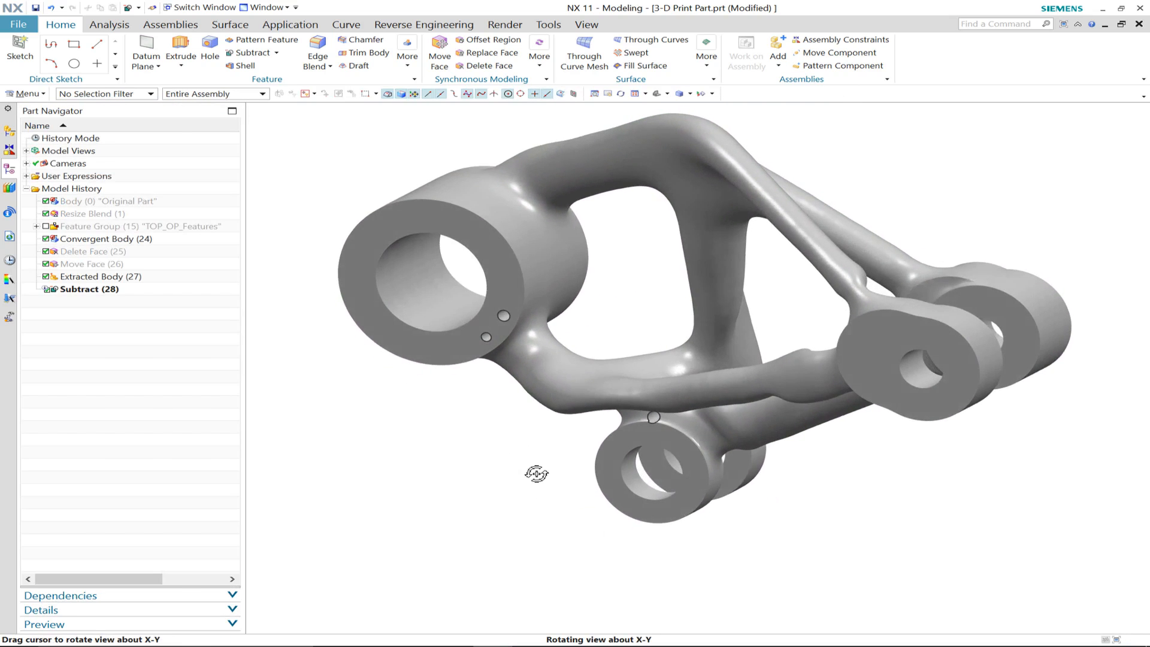
drag(536, 473, 532, 472)
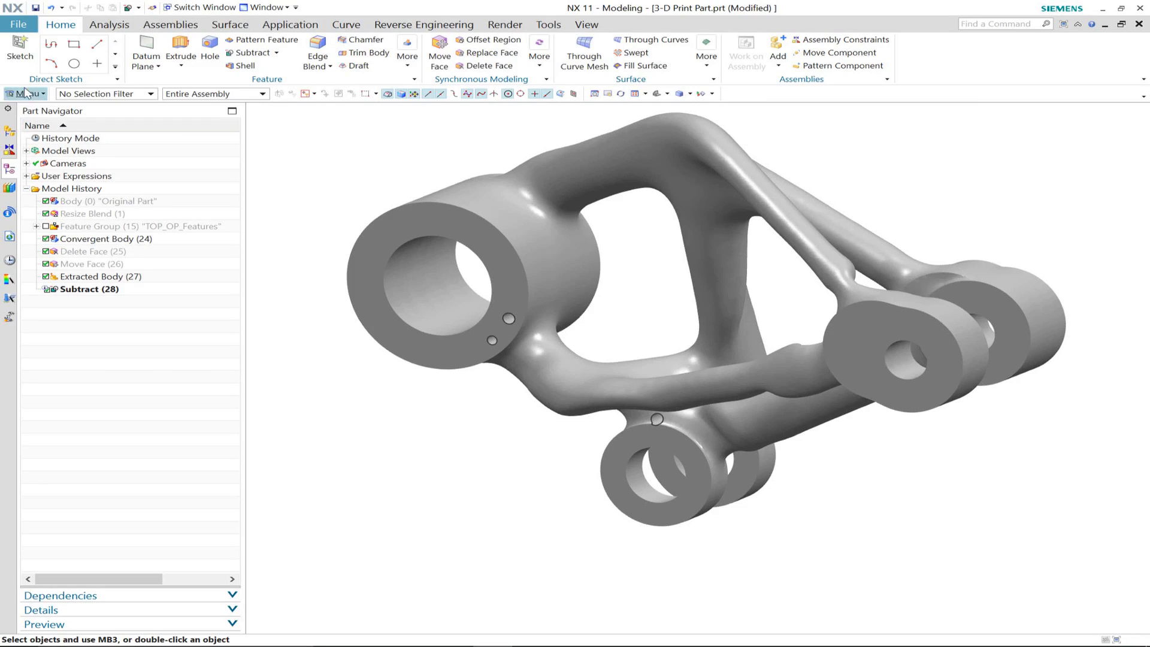
Open the 3D Print settings from Menu > File
click(23, 94)
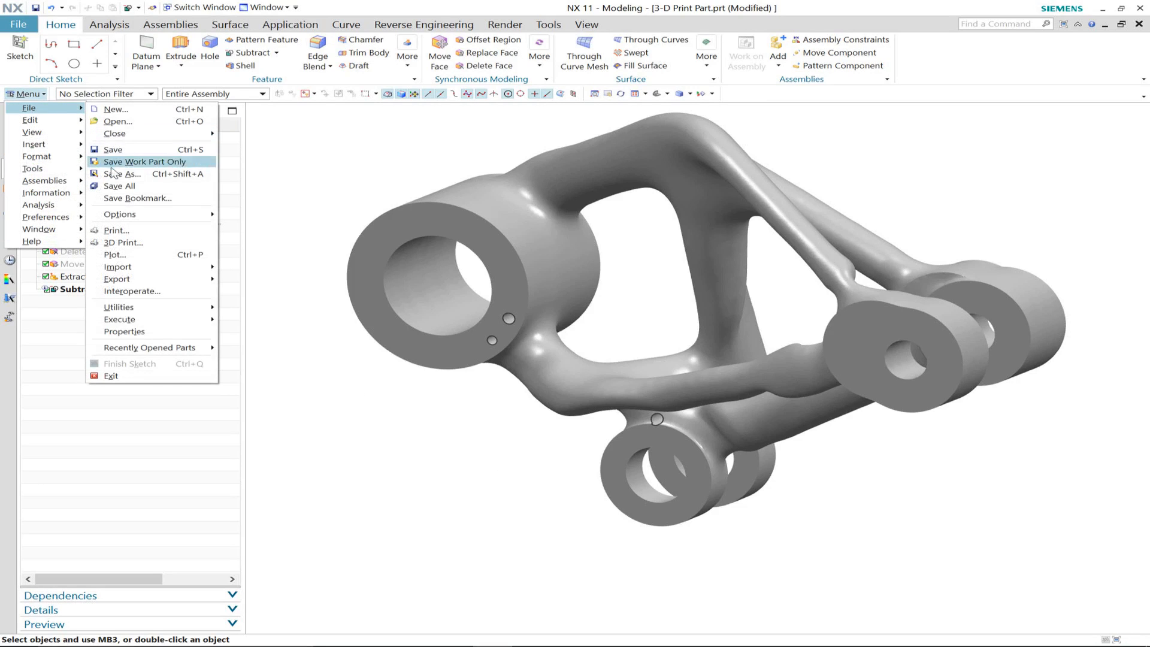
mouse_move(123, 242)
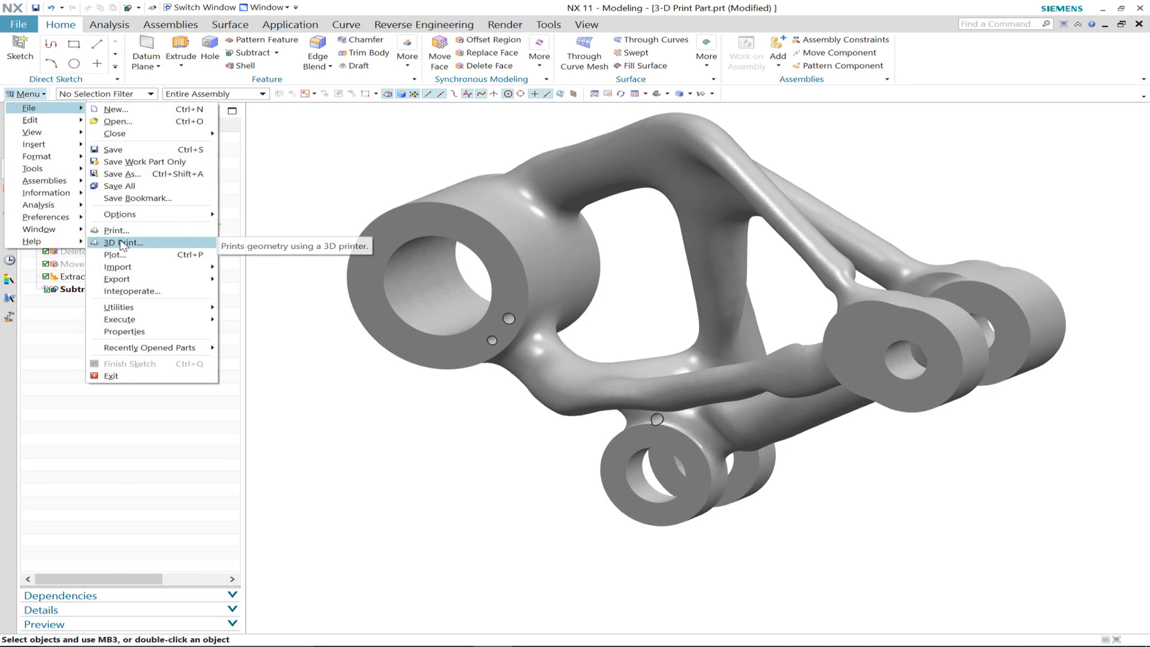
click(123, 243)
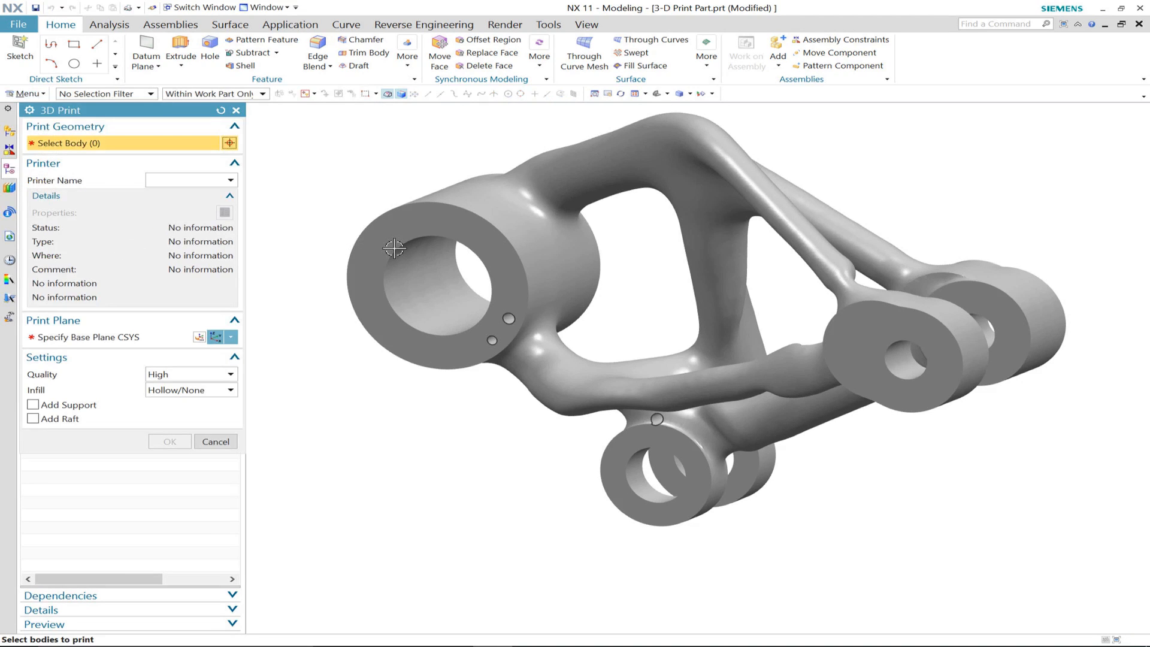